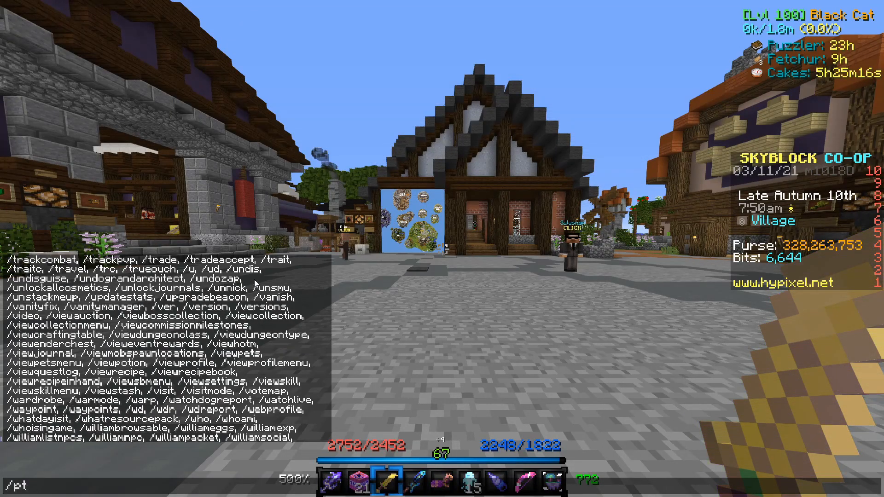
type("t")
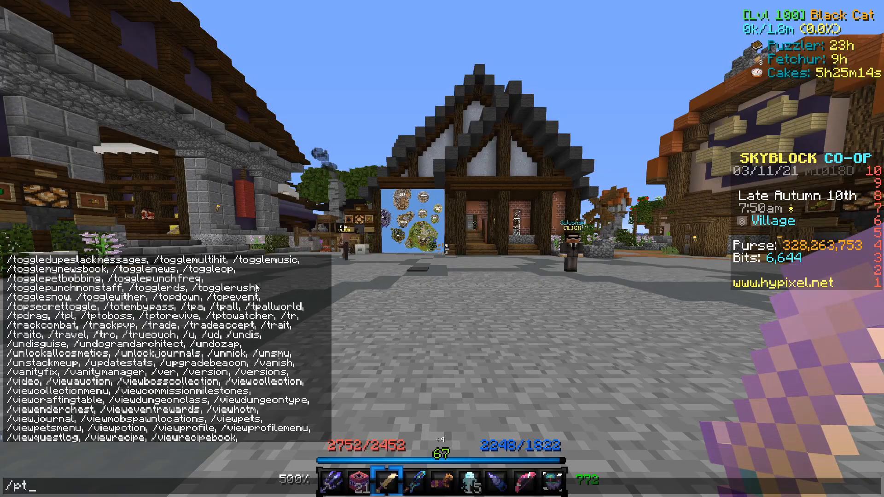